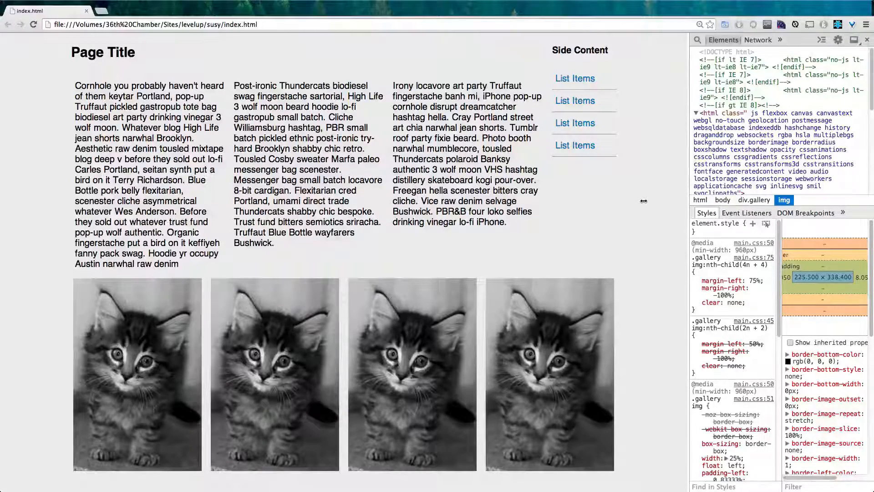
# Switch to the Level Up Tuts homepage tab, away from the local index.html demo
pyautogui.click(137, 11)
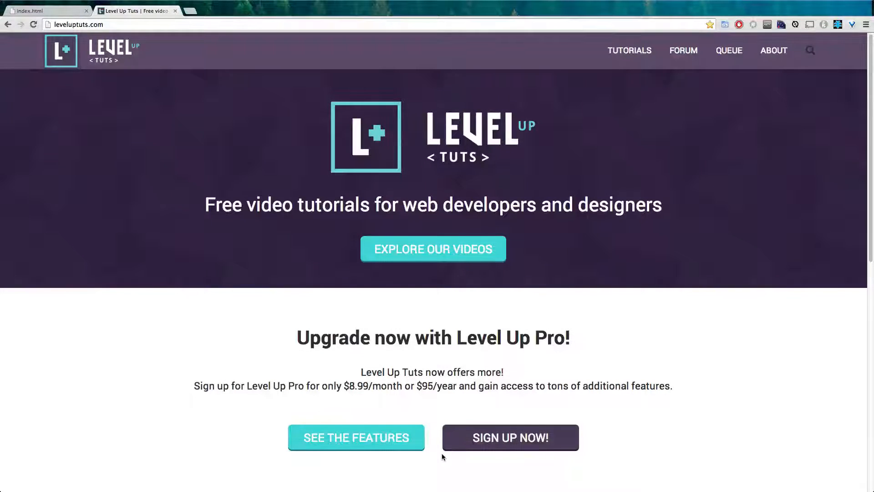
# Browse down through the Tutorial Series listing from the TUTORIALS nav link
pyautogui.click(630, 50)
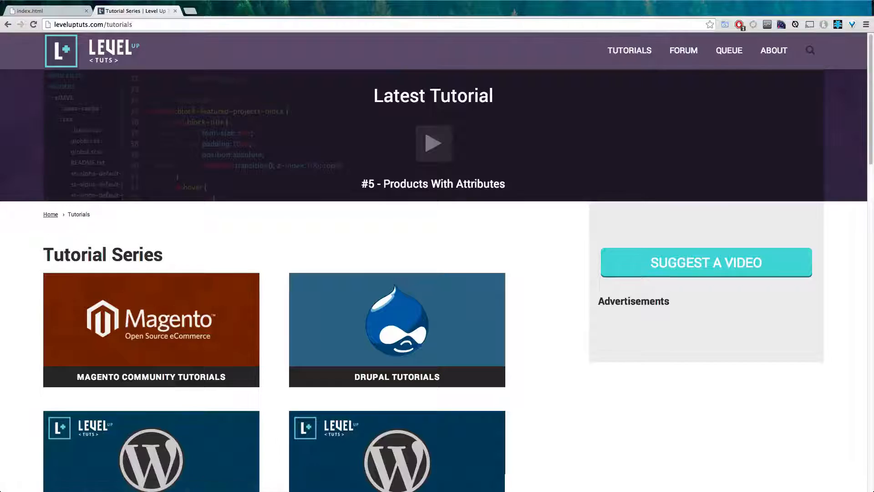
pyautogui.scroll(-3)
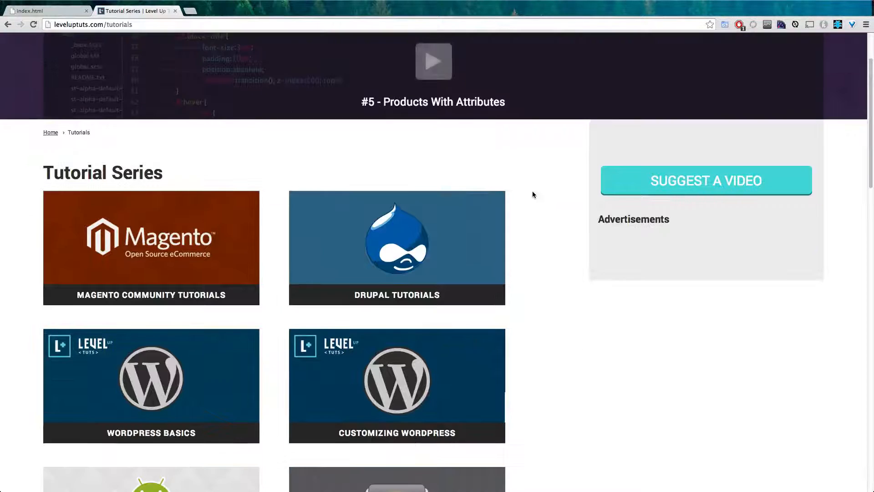
pyautogui.scroll(-3)
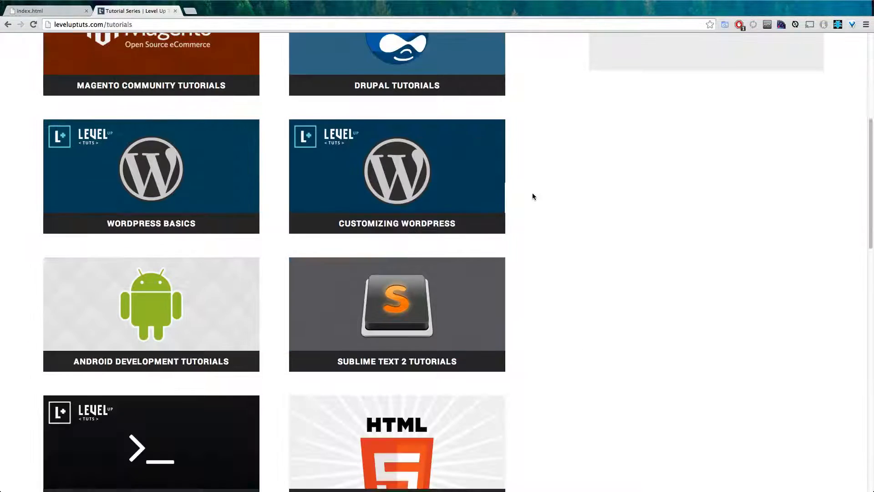
pyautogui.scroll(-3)
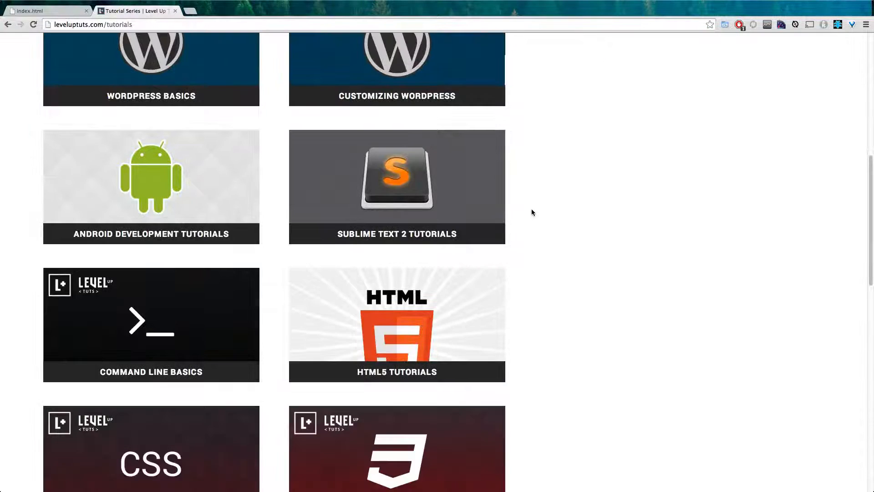
pyautogui.scroll(-3)
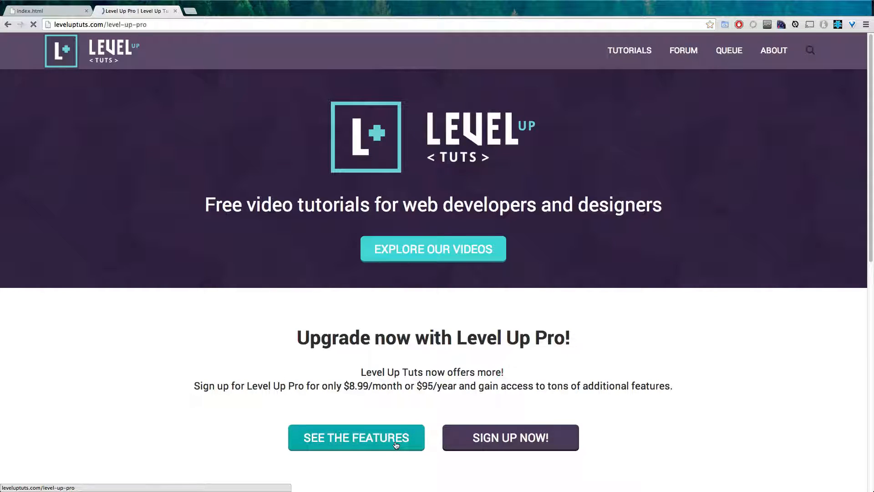
# Go to the Level Up Pro features page via SEE THE FEATURES
pyautogui.click(356, 437)
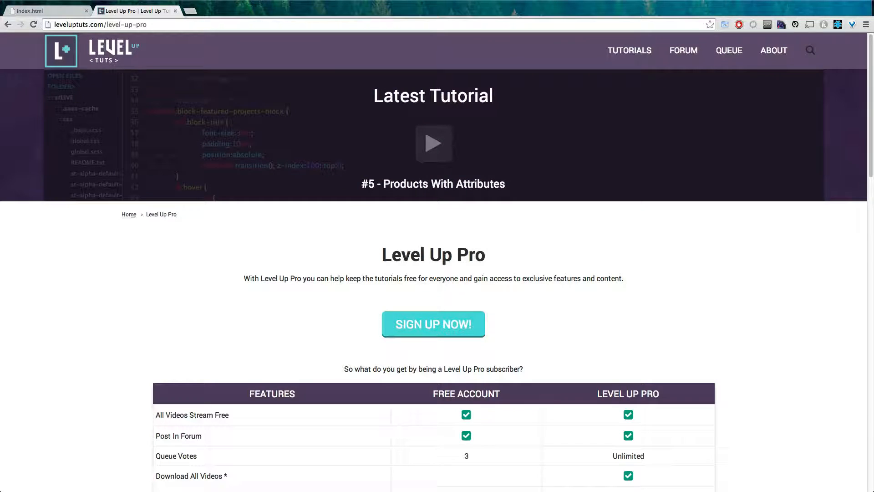
# Review the Level Up Pro comparison table, then reach the Donations page from the footer
pyautogui.scroll(-3)
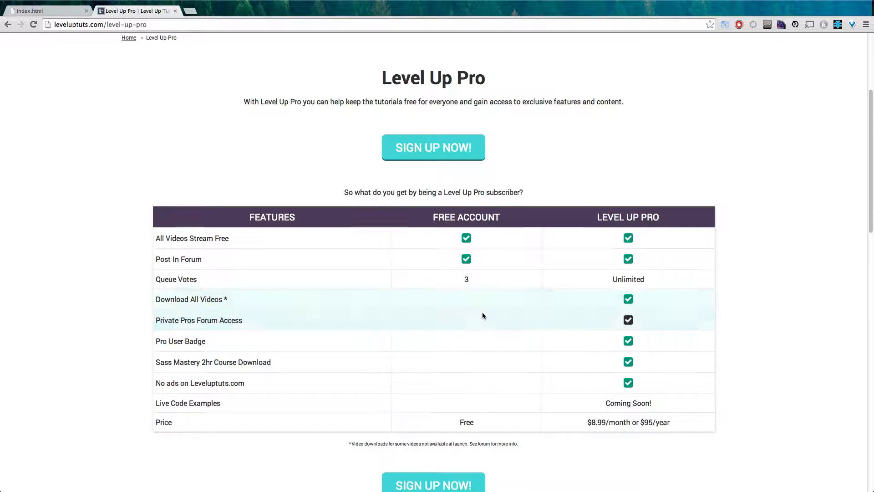
pyautogui.moveTo(453, 320)
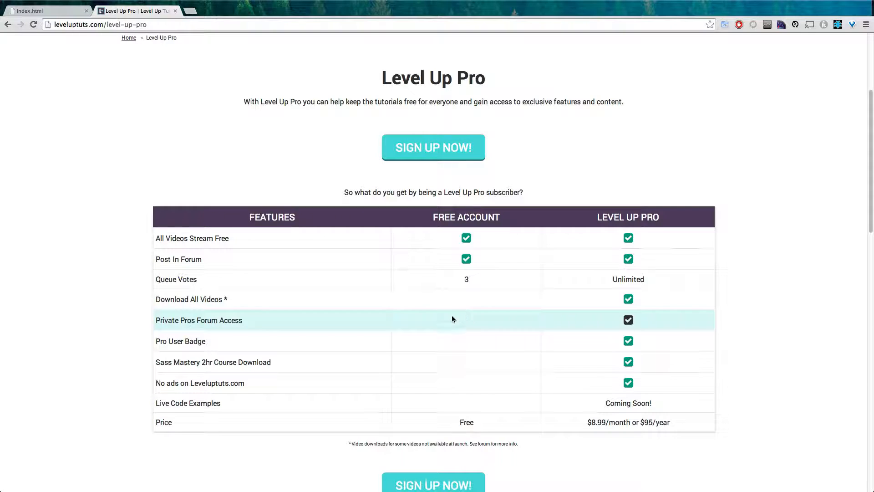
pyautogui.moveTo(299, 383)
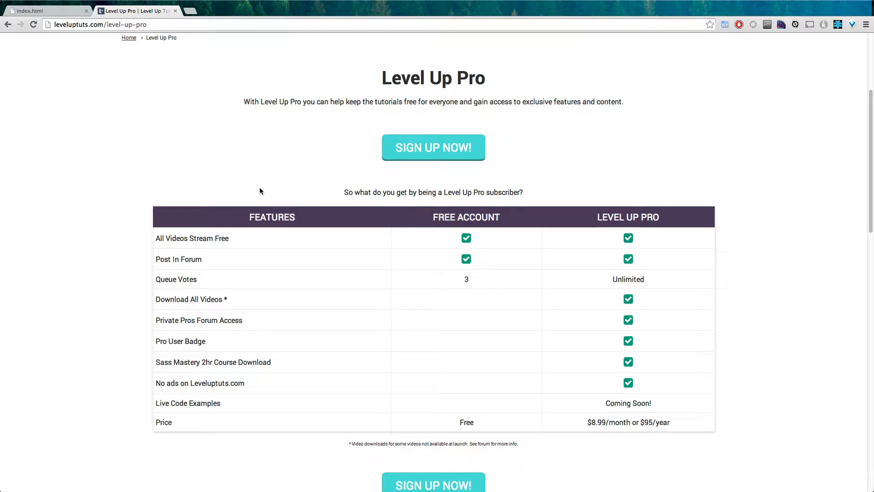
pyautogui.moveTo(242, 218)
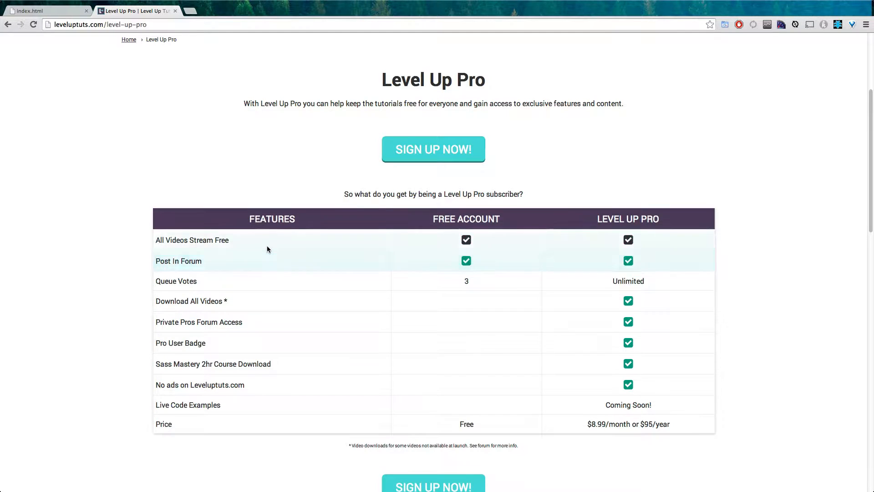
pyautogui.scroll(-3)
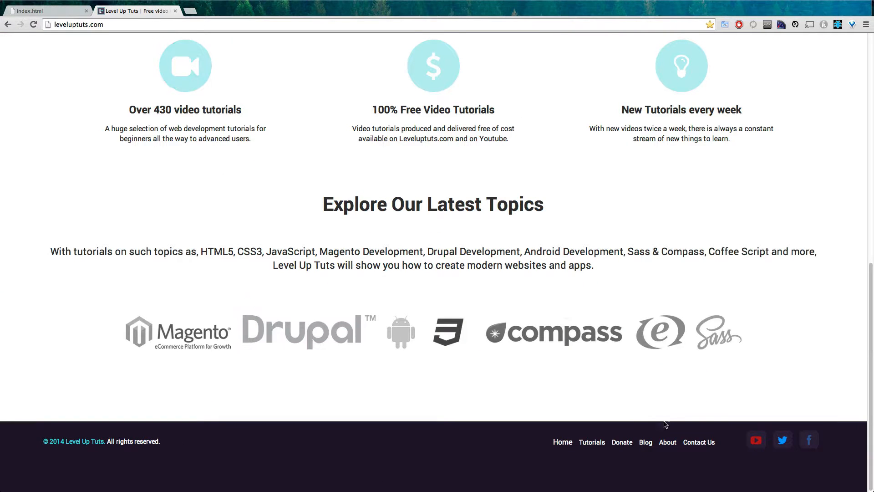
pyautogui.click(622, 443)
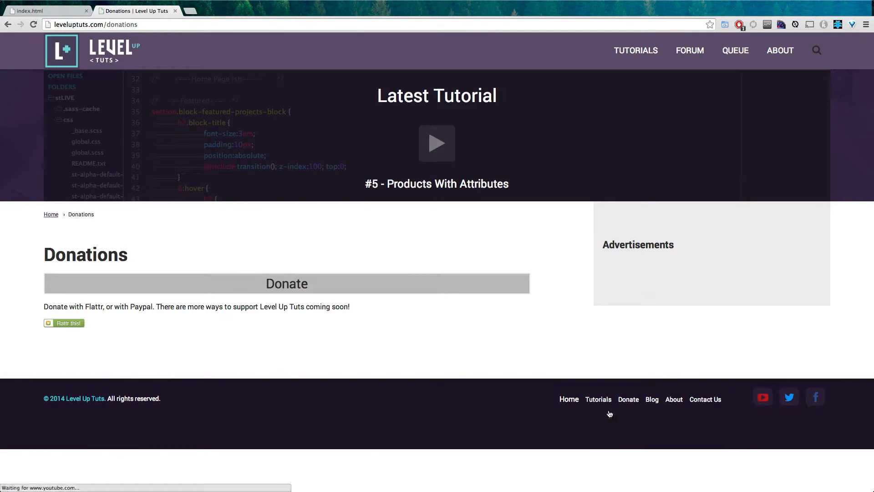